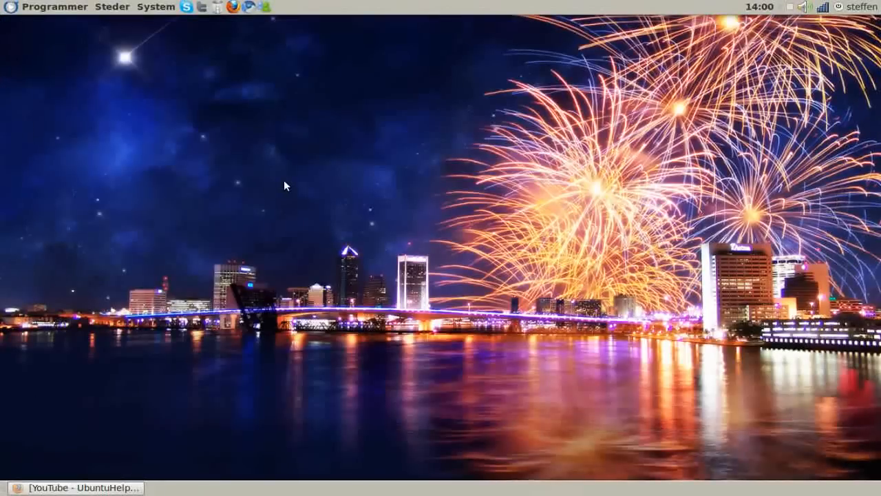
pyautogui.moveTo(253, 158)
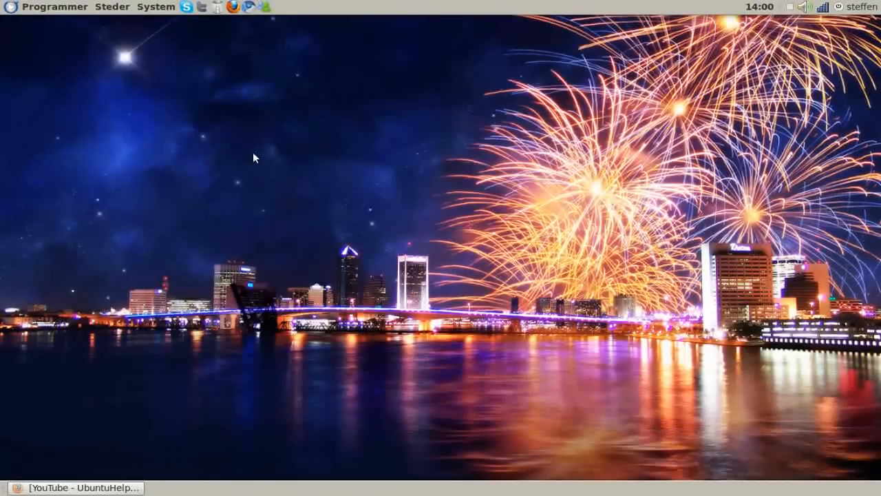
# Launch a Terminal window from the Programmer > Tilbehør menu.
pyautogui.click(55, 7)
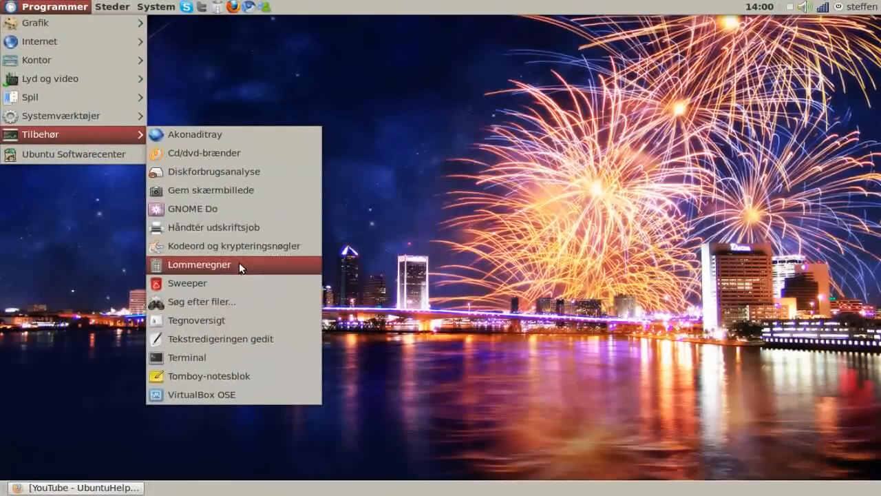
pyautogui.click(187, 357)
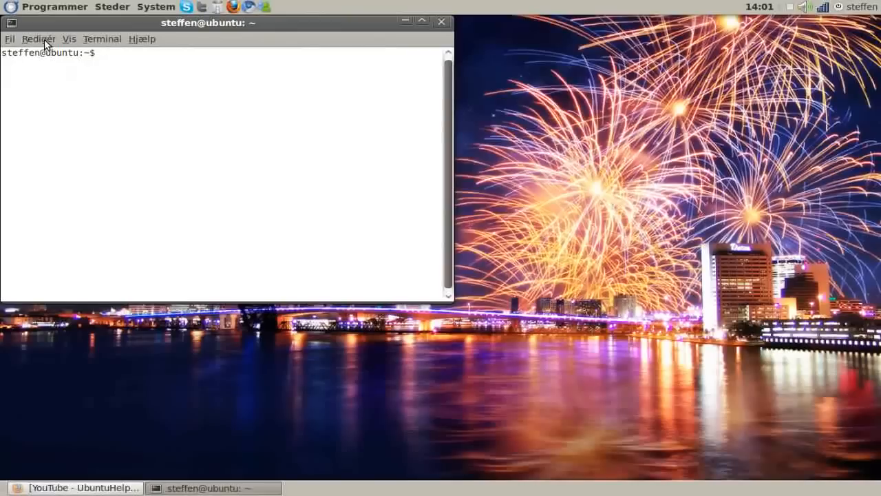
# In Profilindstillinger > Farver, untick 'Benyt farver fra systemtemaet' to use custom colours.
pyautogui.click(38, 39)
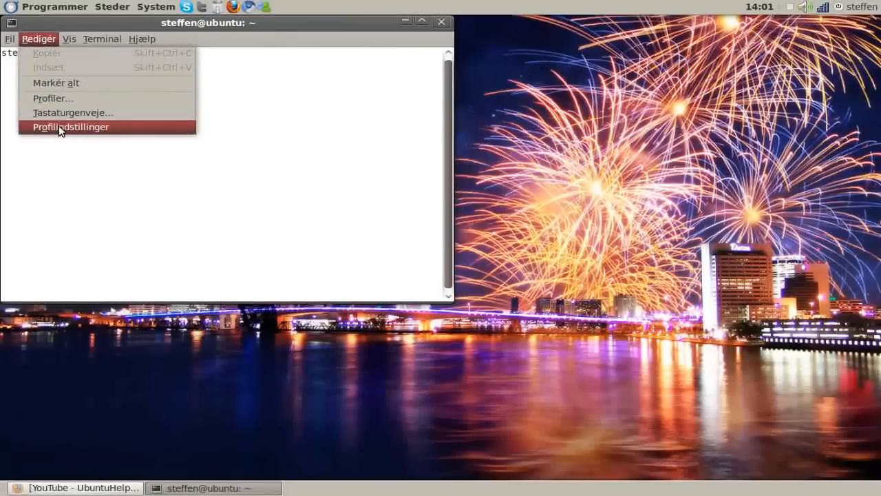
pyautogui.click(71, 126)
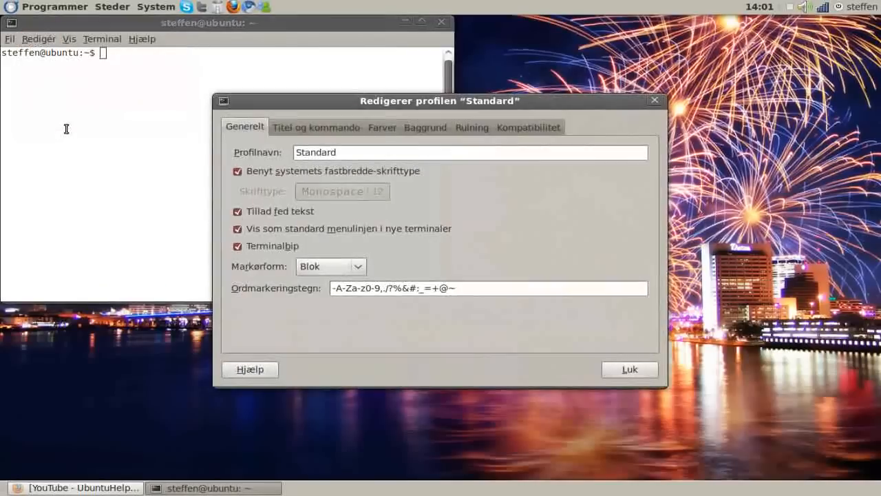
pyautogui.moveTo(382, 132)
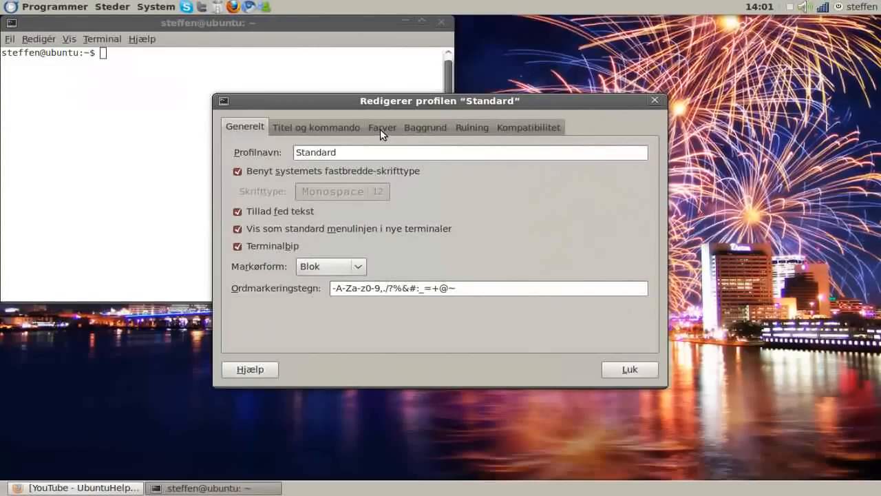
pyautogui.click(382, 126)
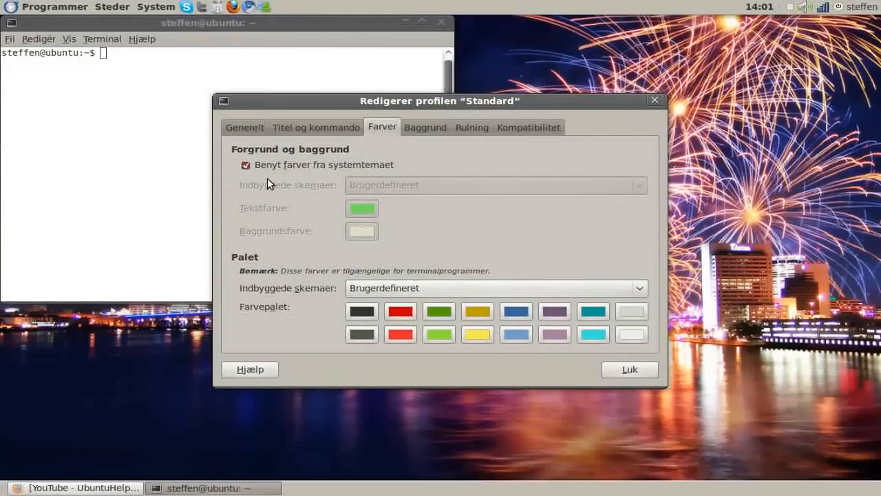
pyautogui.click(246, 164)
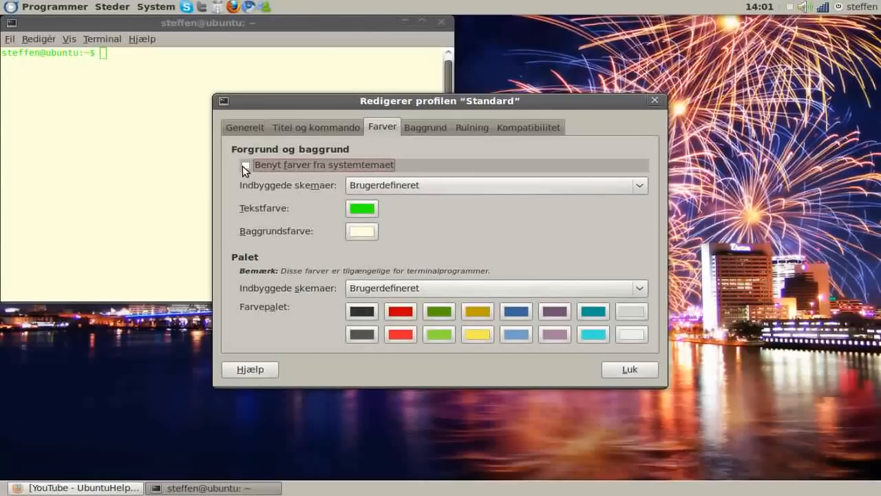
# Set Tekstfarve to bright green after first trying a blue hue.
pyautogui.click(361, 207)
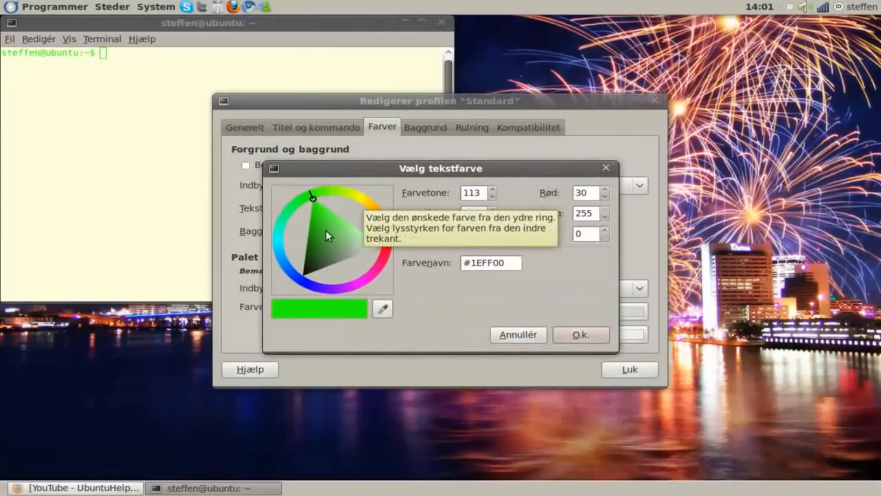
pyautogui.click(275, 241)
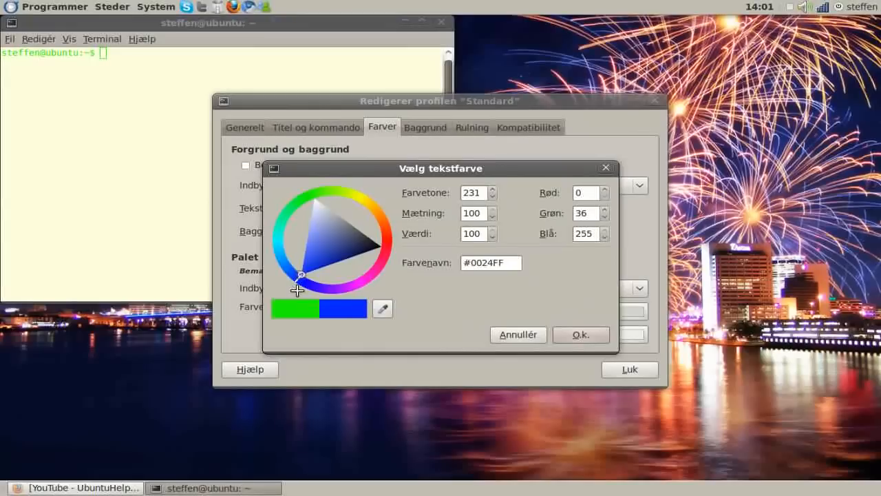
pyautogui.click(580, 333)
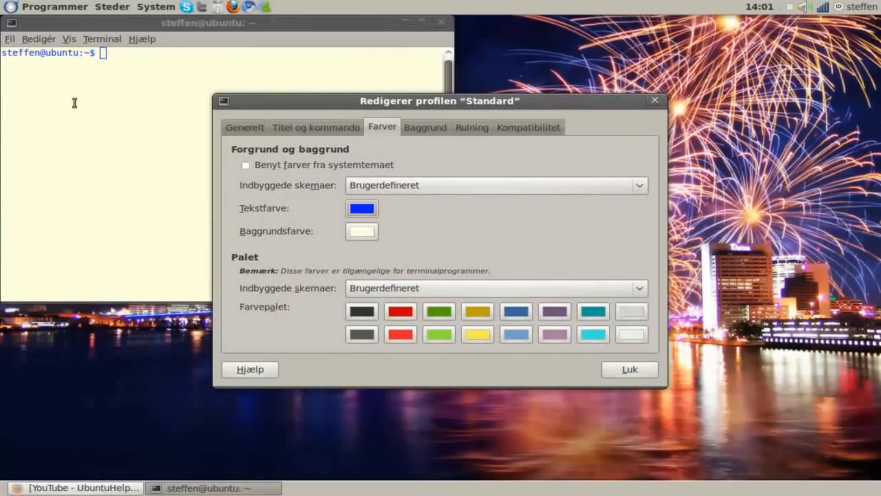
pyautogui.click(361, 208)
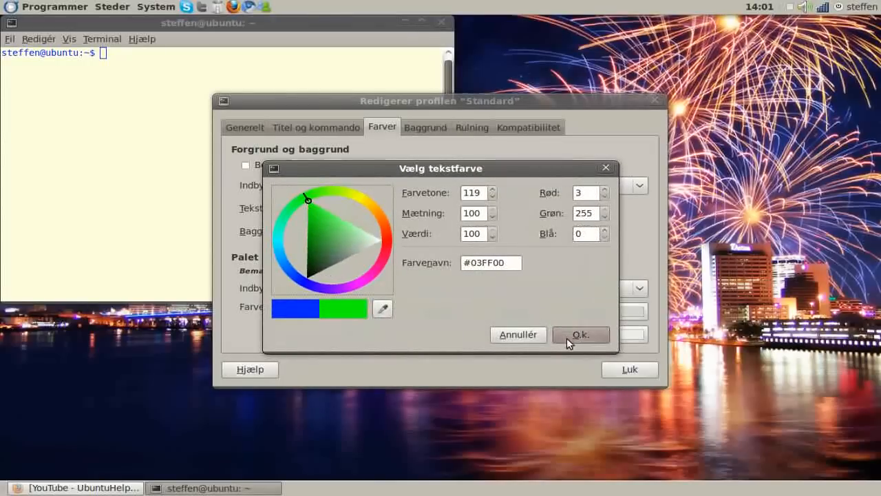
pyautogui.click(580, 335)
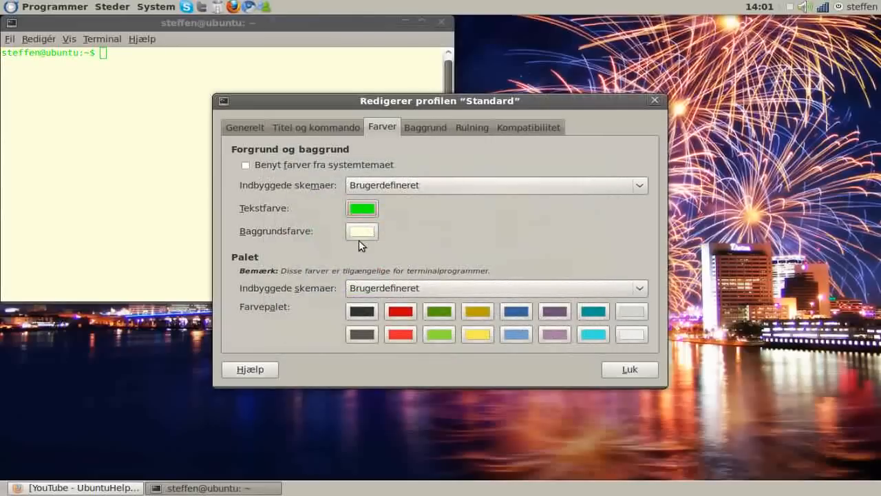
pyautogui.moveTo(398, 154)
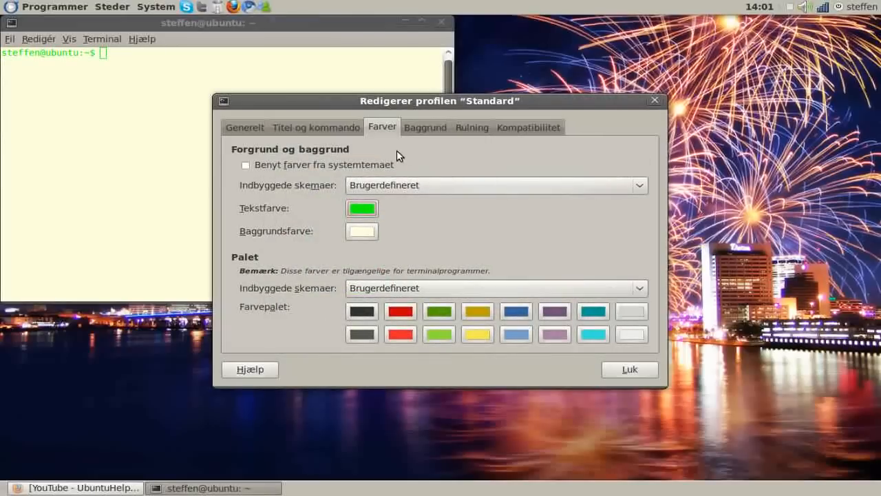
# In the Baggrund tab, try a background image, then settle on Ensfarvet solid colour.
pyautogui.click(424, 127)
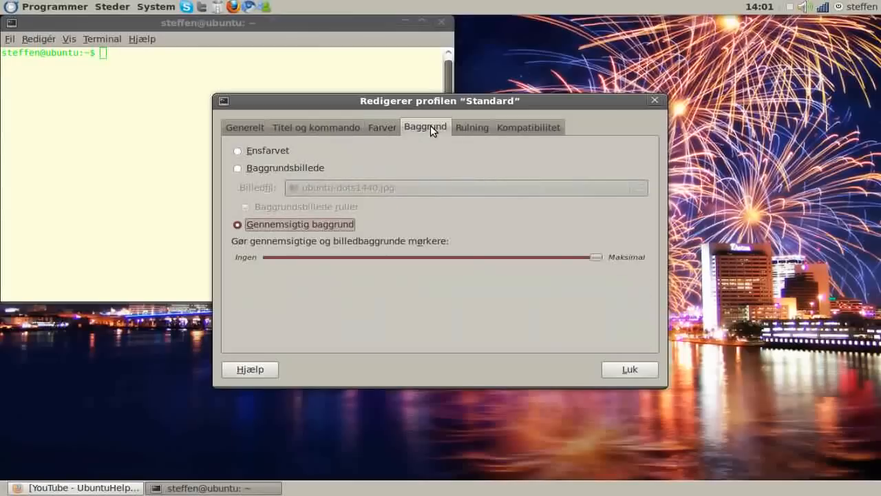
pyautogui.moveTo(237, 150)
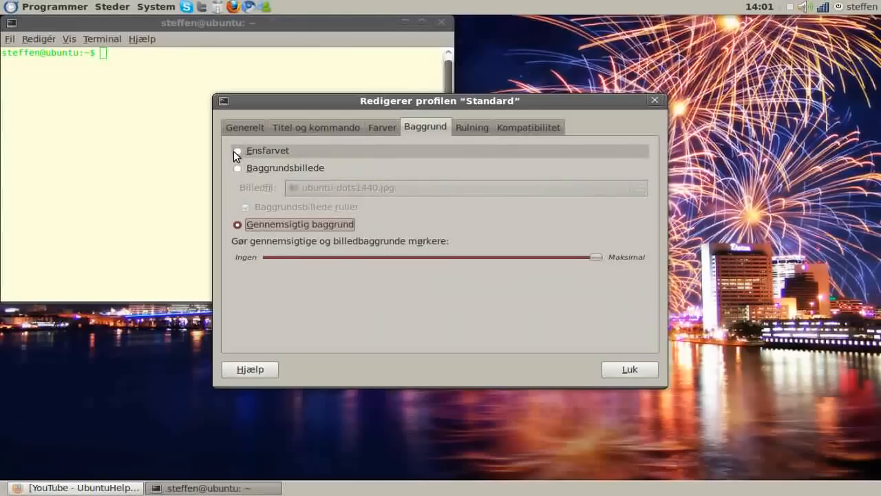
pyautogui.click(237, 150)
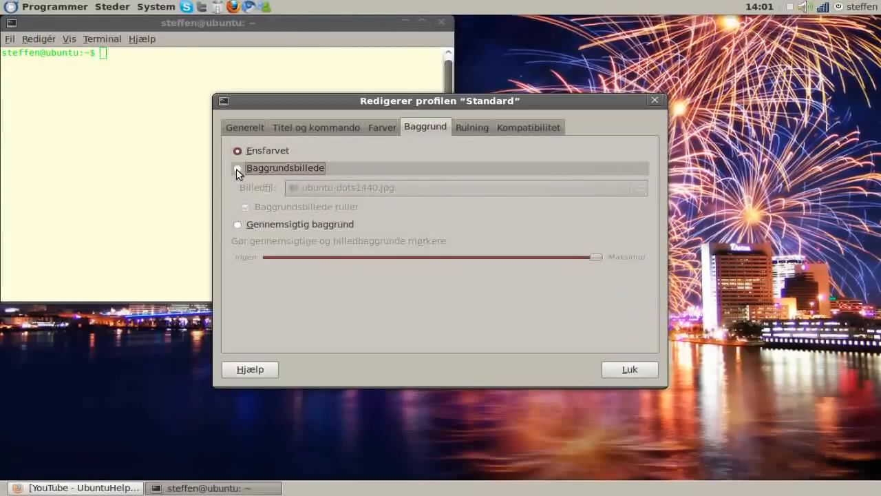
pyautogui.click(238, 168)
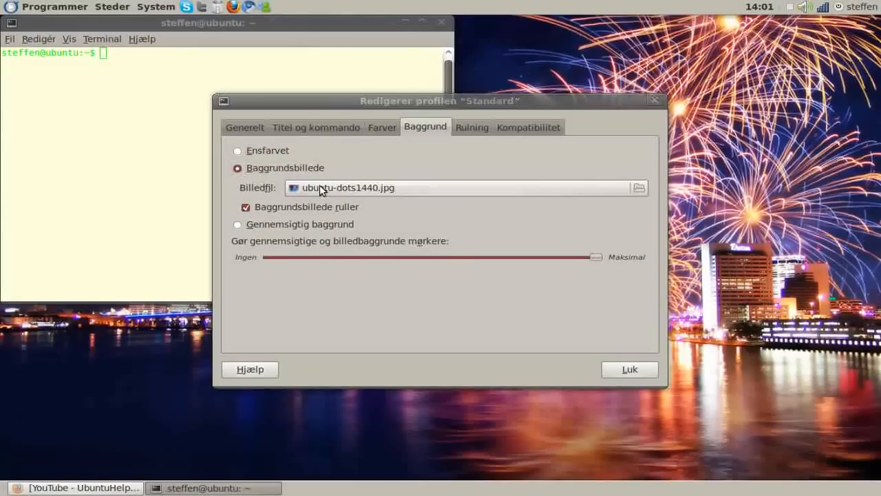
pyautogui.click(638, 187)
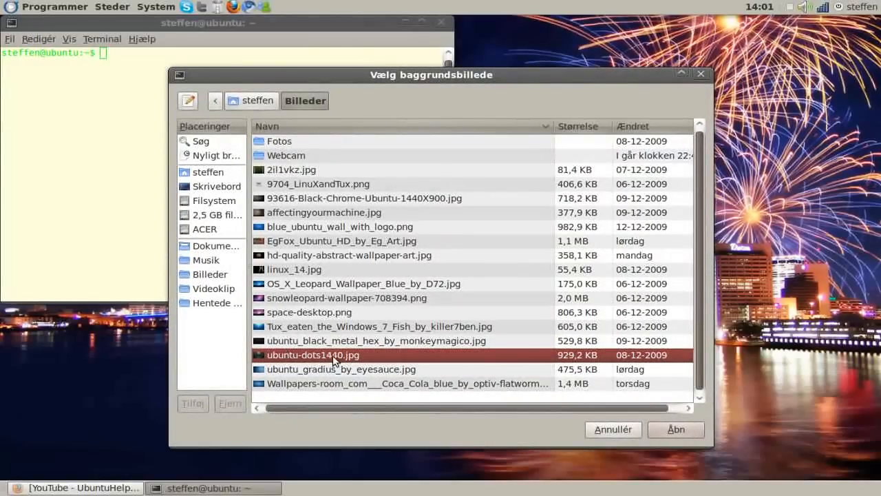
pyautogui.click(675, 429)
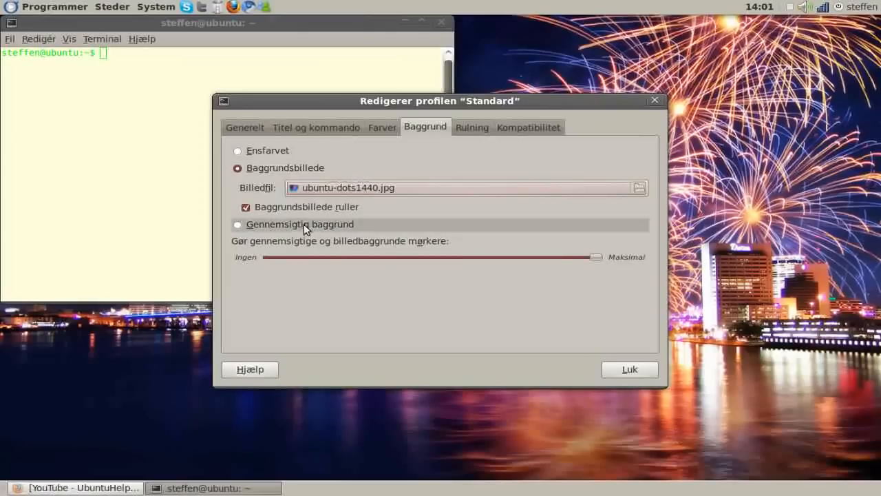
pyautogui.click(238, 151)
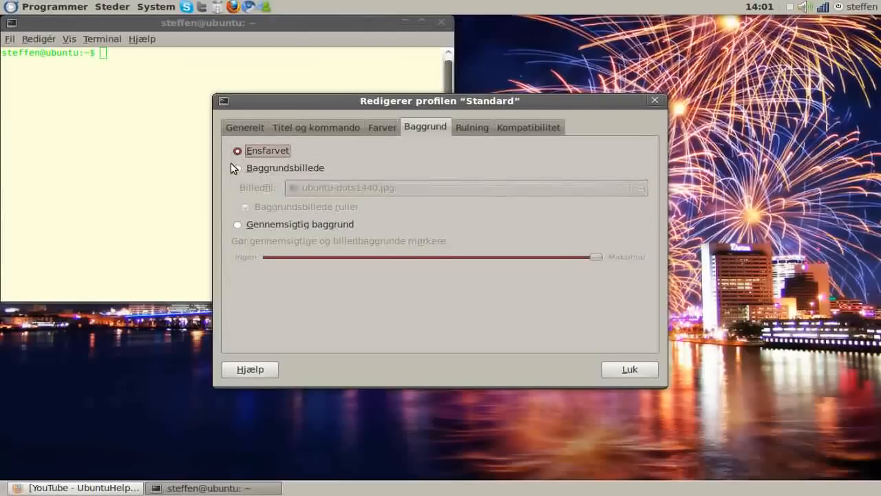
# Choose Baggrundsbillede with darkening reduced to none, using space-desktop.png.
pyautogui.click(238, 167)
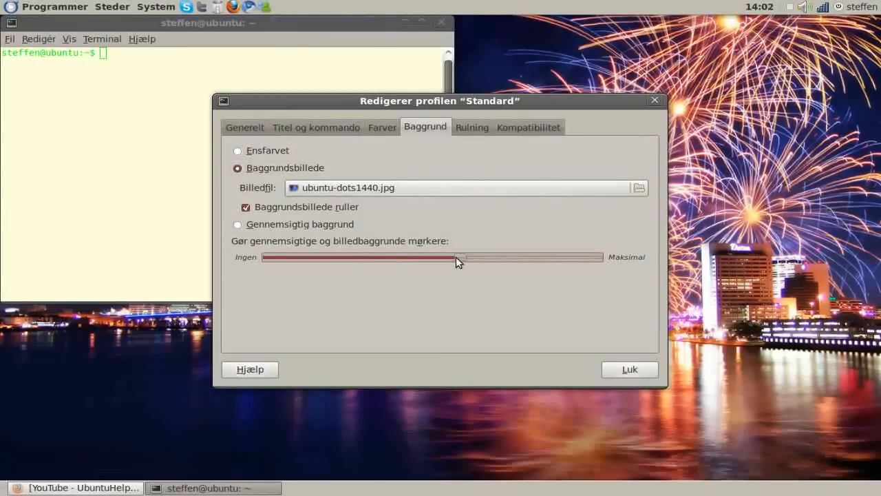
pyautogui.moveTo(458, 260); pyautogui.dragTo(368, 260)
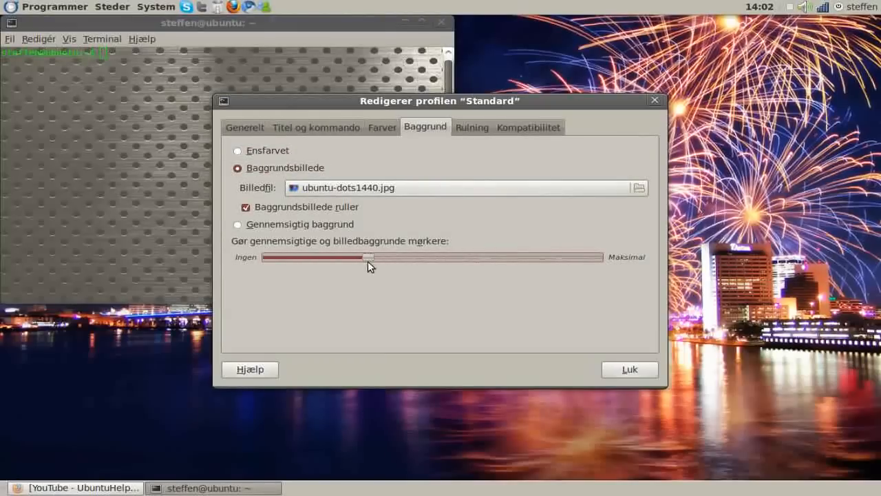
pyautogui.moveTo(368, 257); pyautogui.dragTo(267, 257)
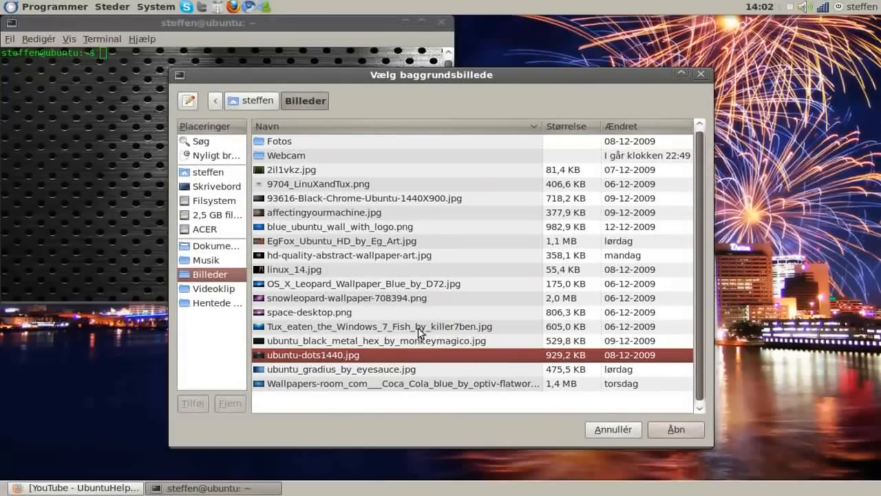
pyautogui.click(309, 312)
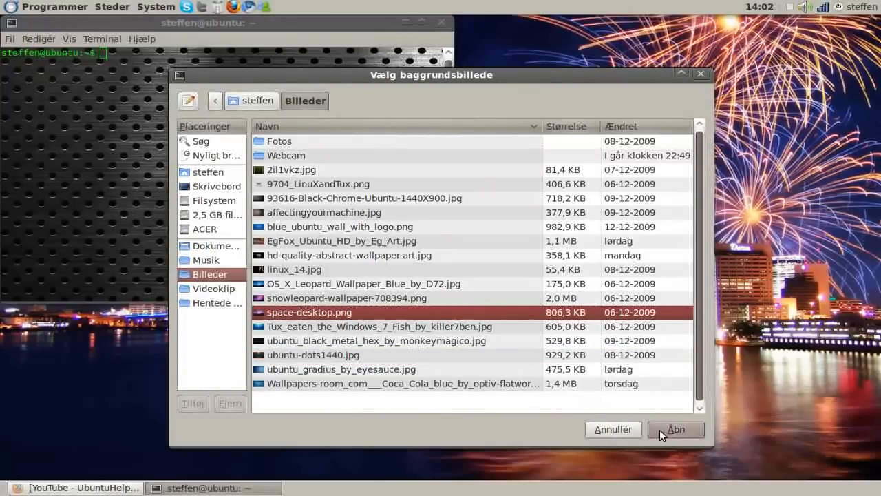
pyautogui.click(675, 429)
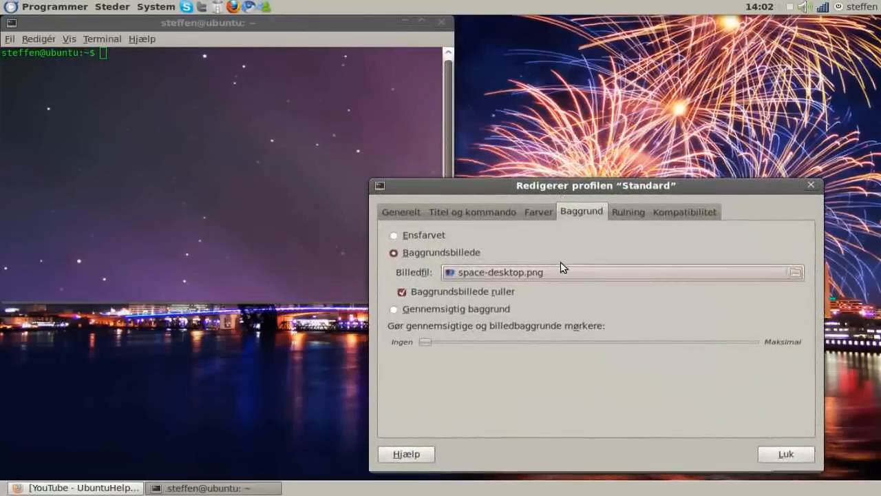
# Replace the background image with ubuntu-dots1440.jpg.
pyautogui.click(794, 272)
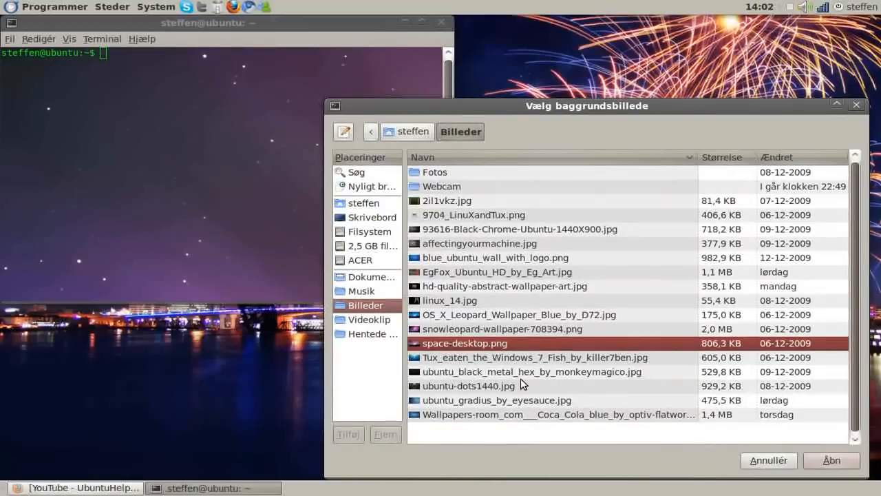
pyautogui.click(468, 386)
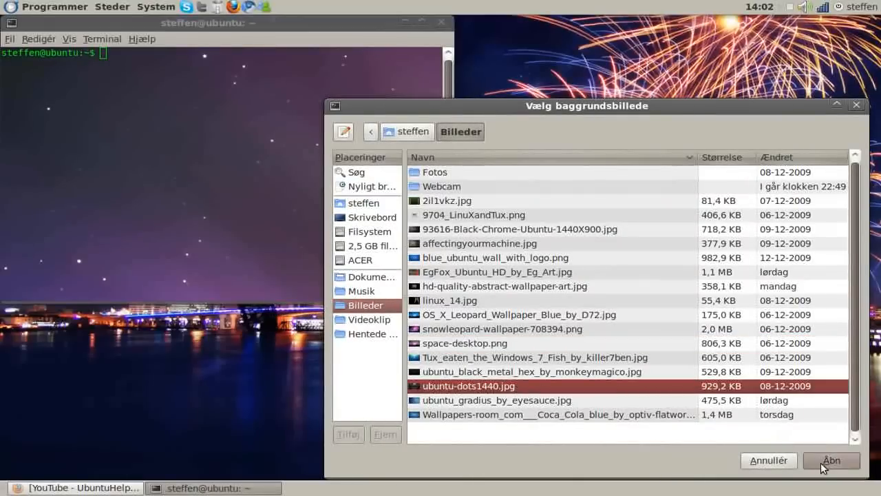
pyautogui.click(832, 460)
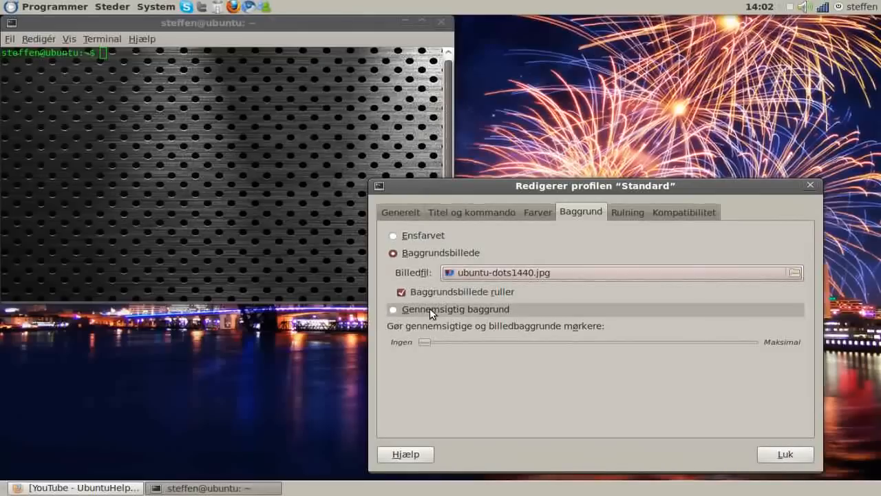
pyautogui.moveTo(424, 316)
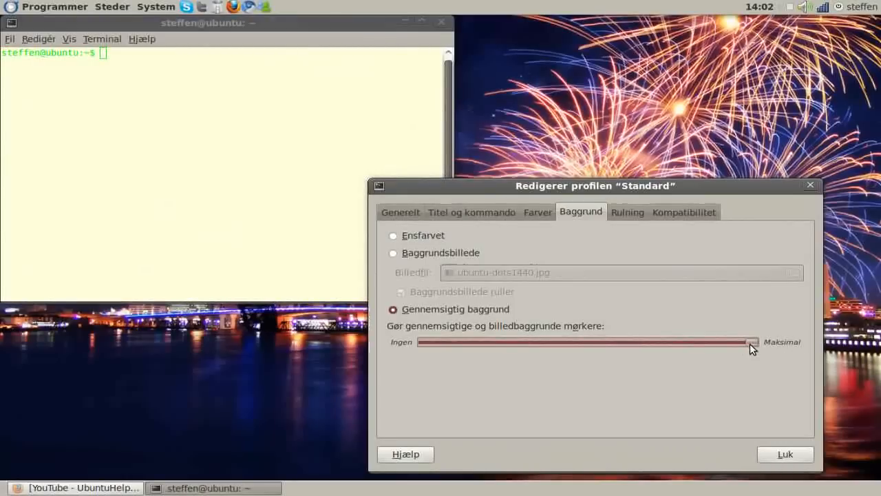
# Lower the transparent background's darkening from Maksimal to about a quarter.
pyautogui.moveTo(750, 342); pyautogui.dragTo(692, 342)
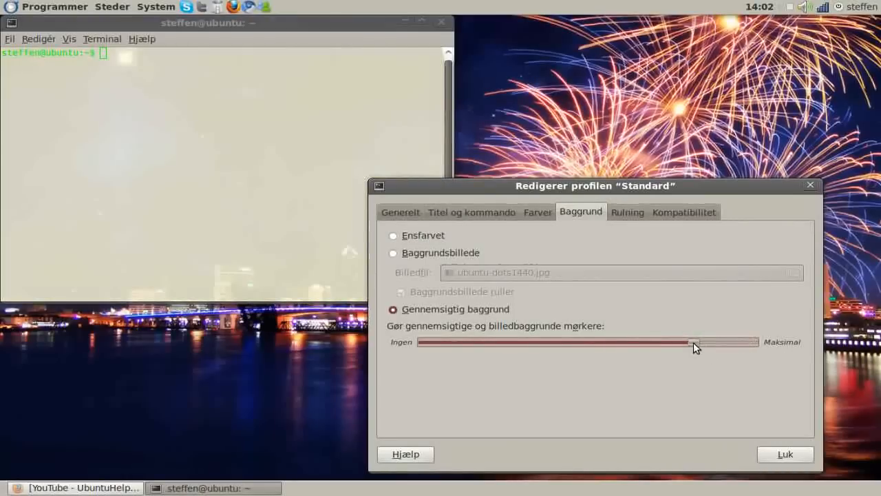
pyautogui.moveTo(691, 342); pyautogui.dragTo(622, 342)
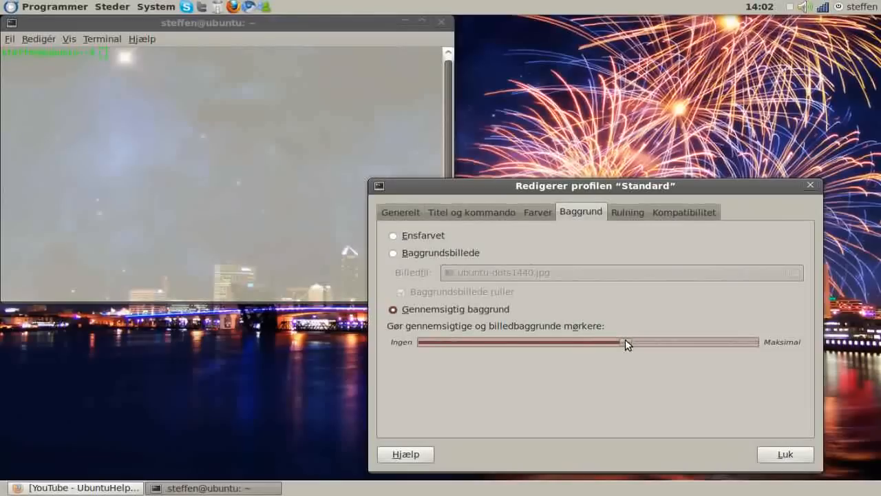
pyautogui.moveTo(627, 344); pyautogui.dragTo(468, 344)
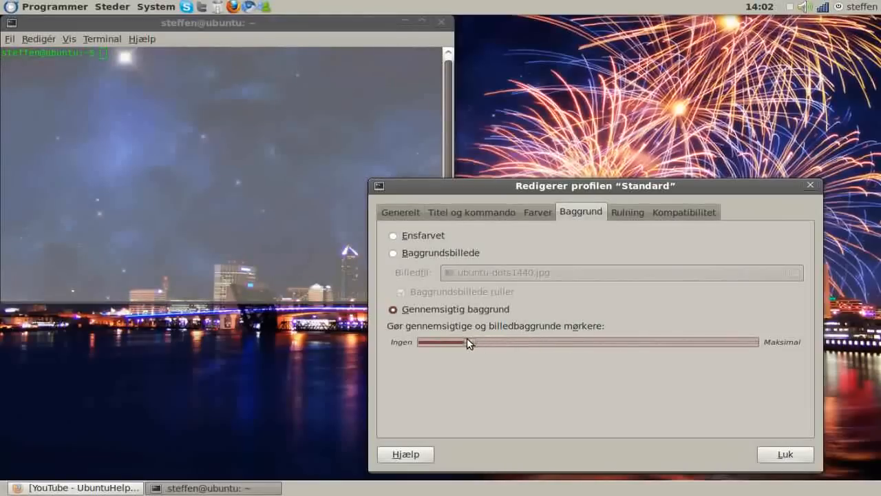
pyautogui.moveTo(468, 343); pyautogui.dragTo(443, 343)
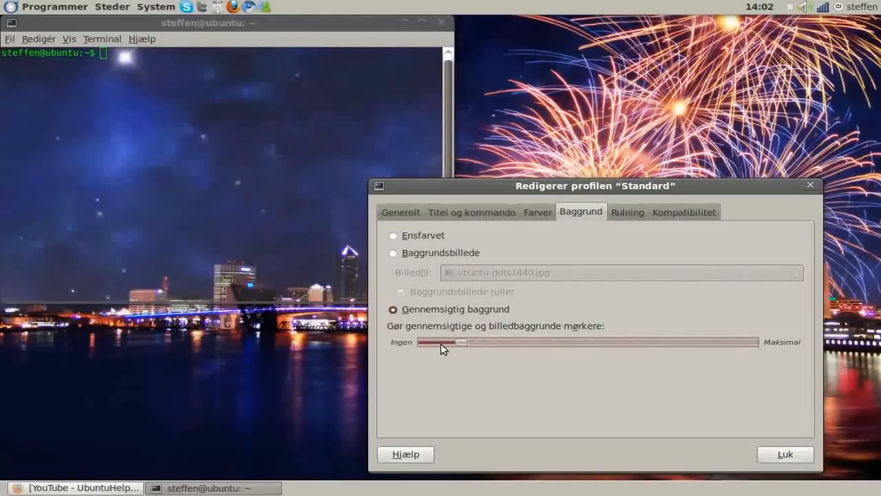
pyautogui.moveTo(441, 342); pyautogui.dragTo(498, 343)
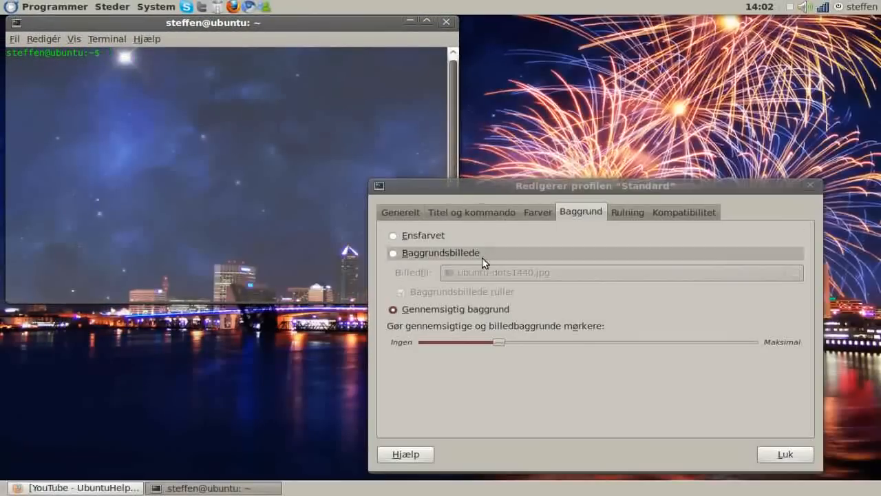
# Review the green text in Farver, then close the profile editor with Luk.
pyautogui.click(538, 212)
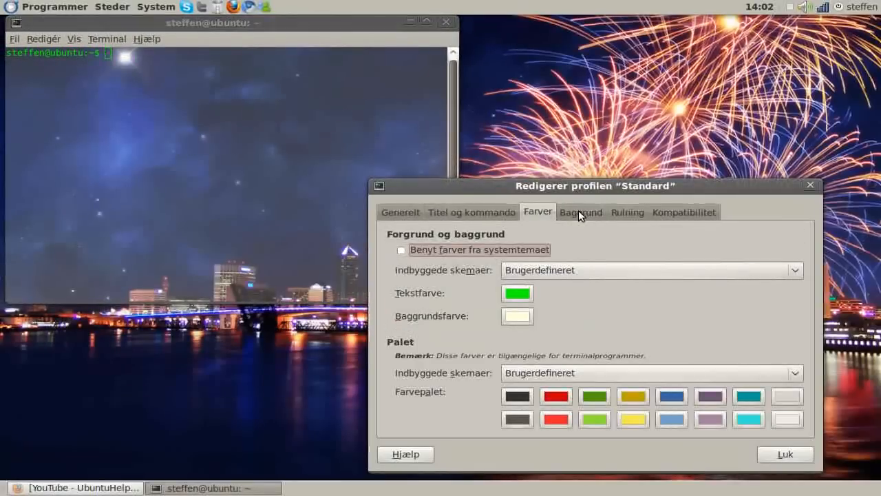
pyautogui.click(785, 453)
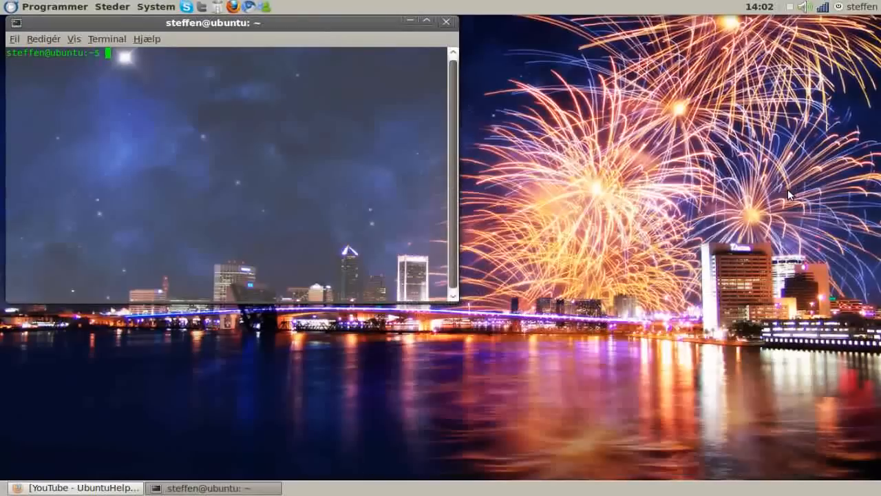
pyautogui.moveTo(678, 118)
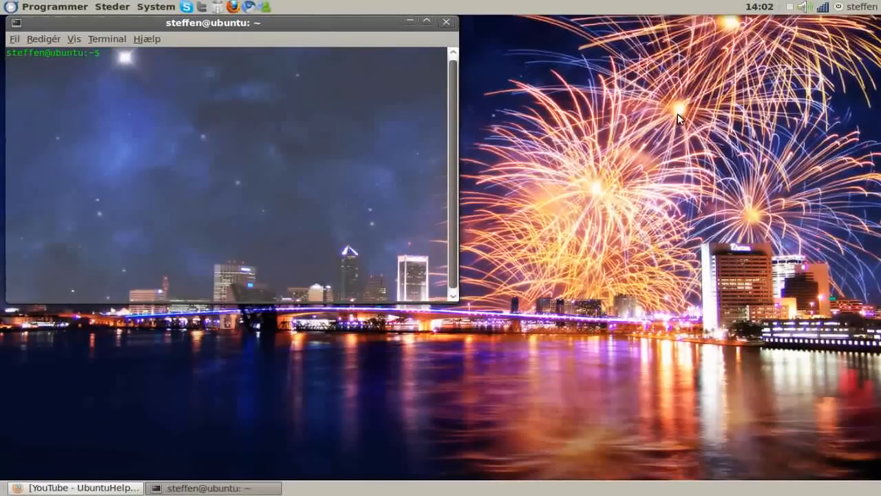